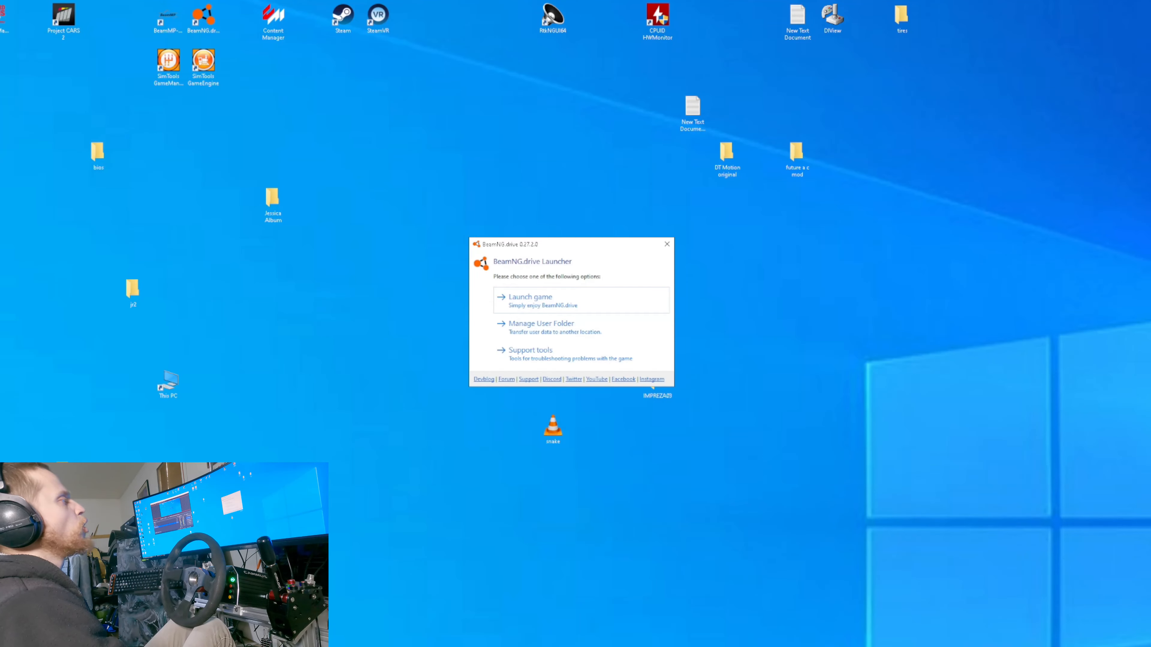
Launch BeamNG.drive from the launcher into the Italy Castelletto time trial setup
left_click(667, 244)
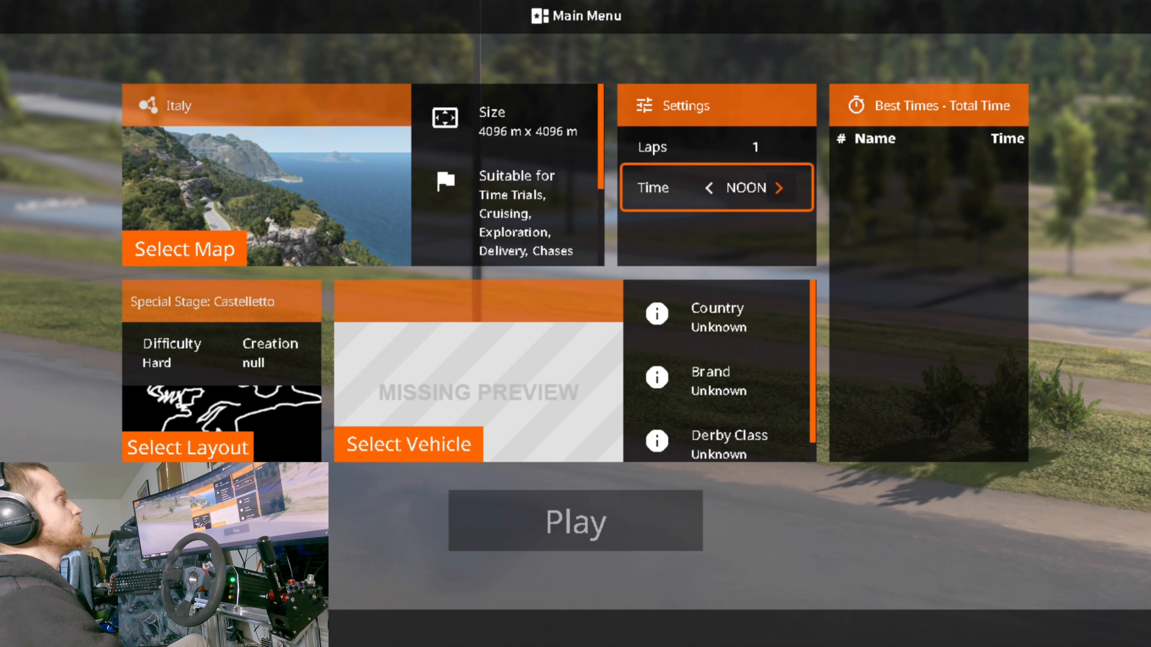
Cycle the time trial's time of day from Noon through Evening to Sunrise
left_click(781, 187)
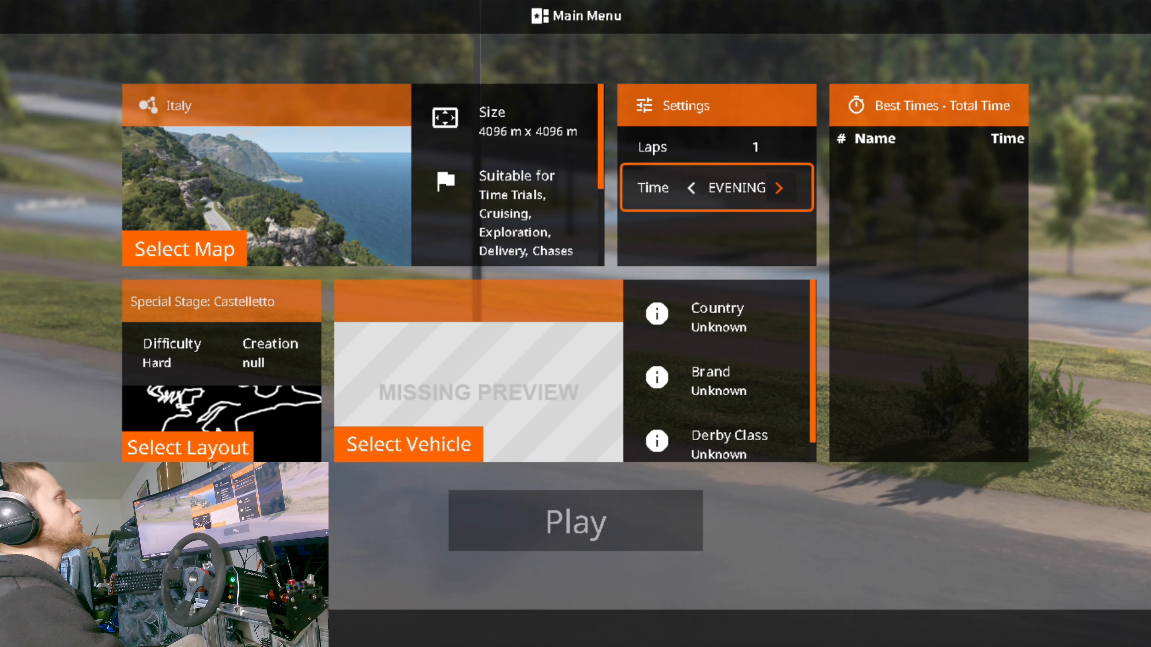
left_click(691, 187)
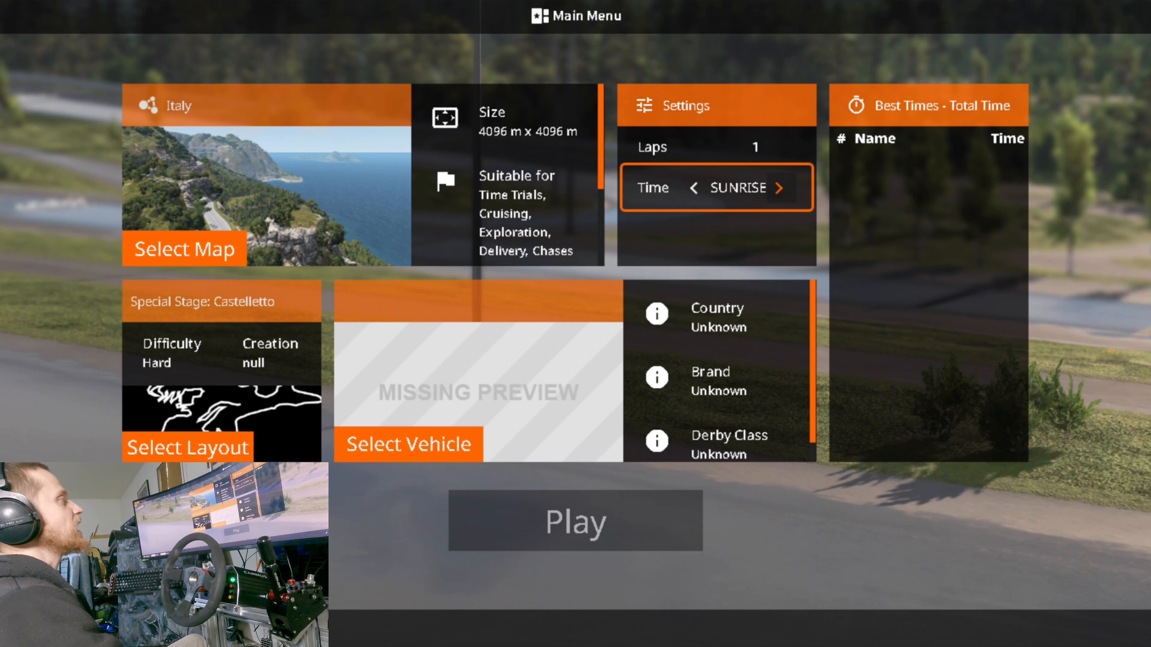